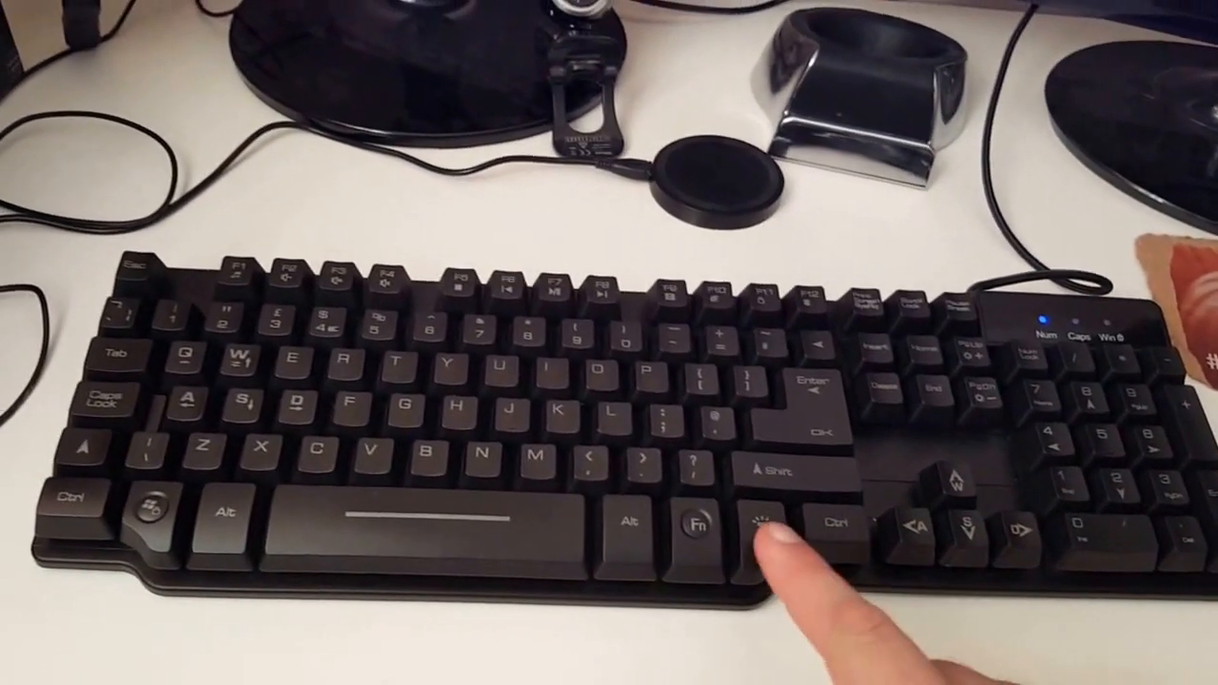
click(771, 533)
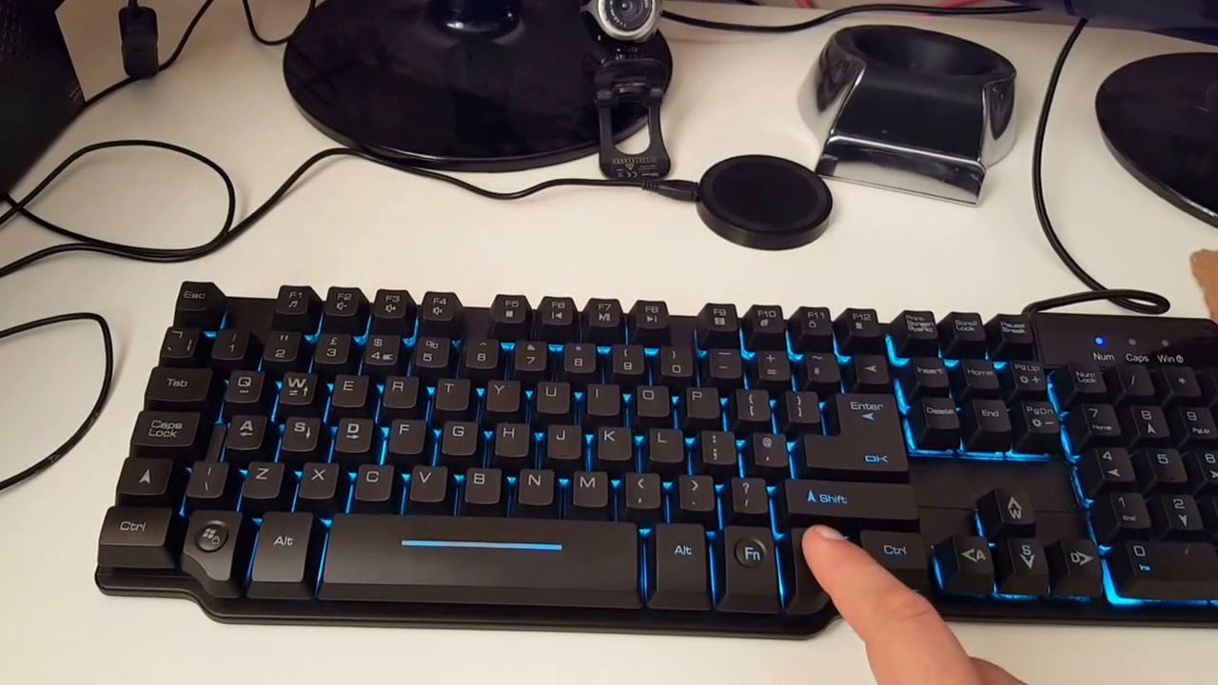
click(814, 547)
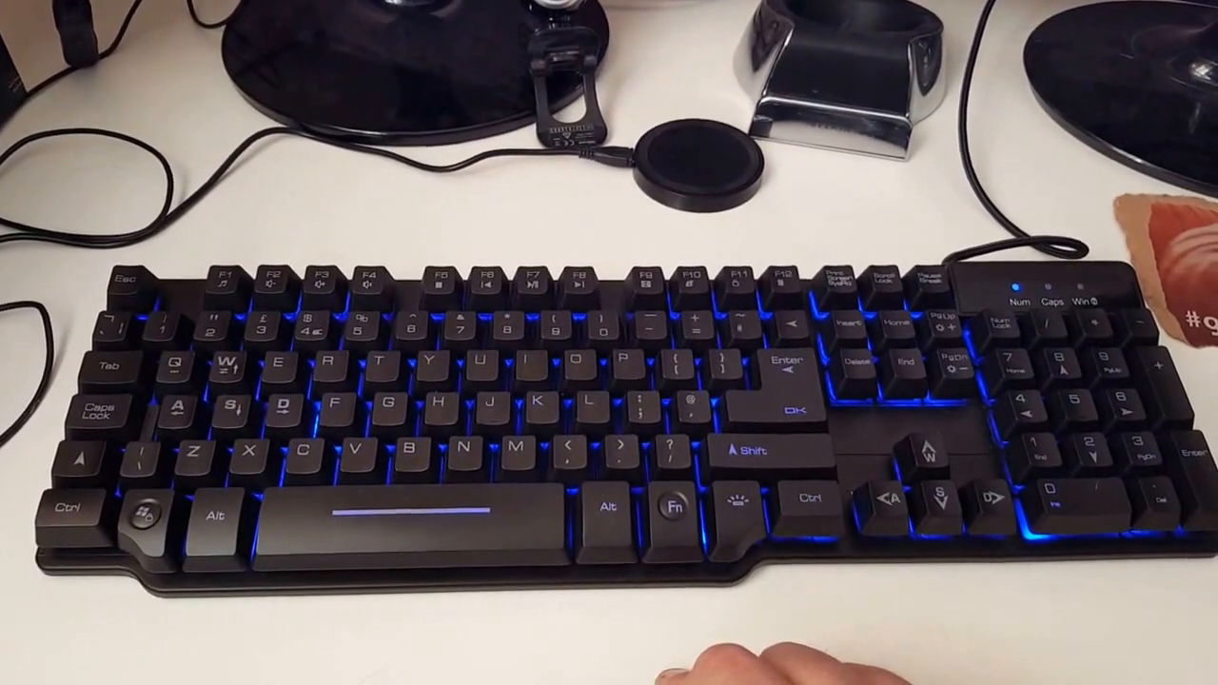
click(726, 500)
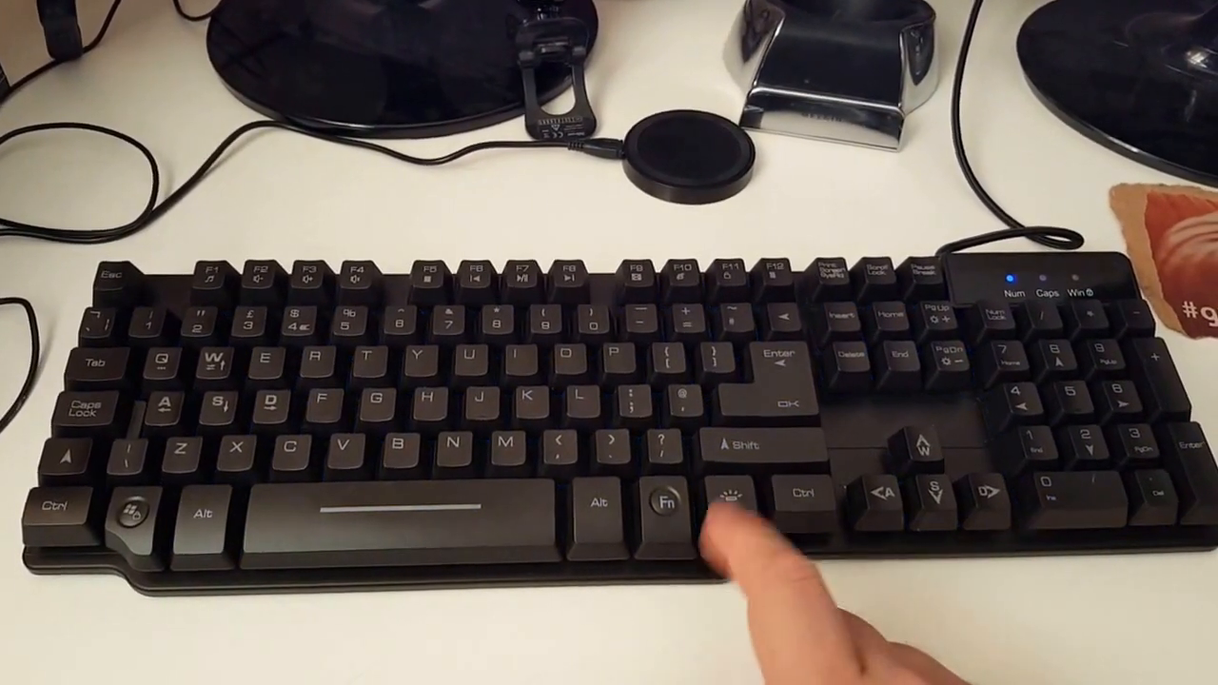